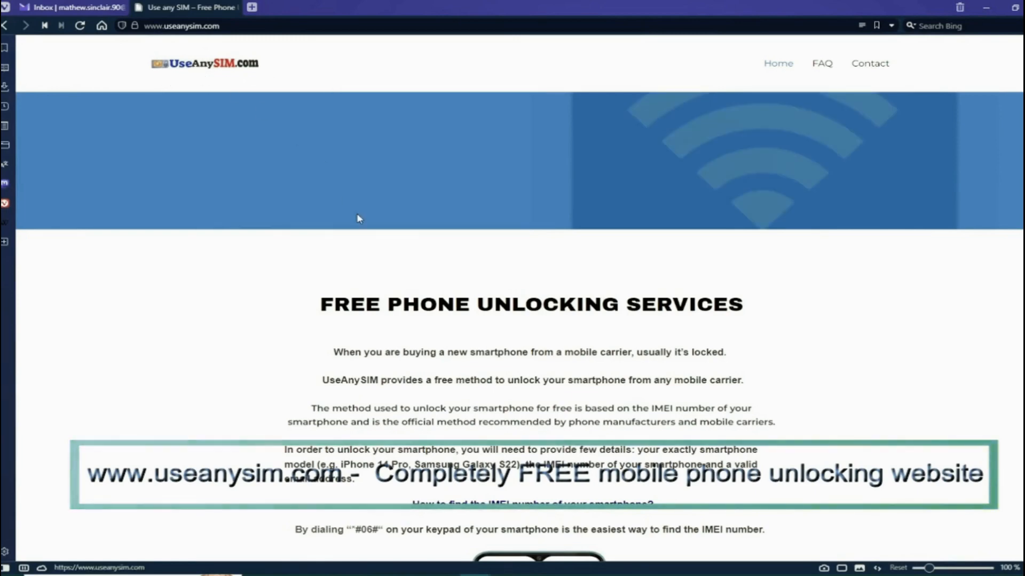
- Scroll down to the 'Submit Form - Request Free Carrier Unlock' section with phone model, IMEI and email fields
scroll(down, 3)
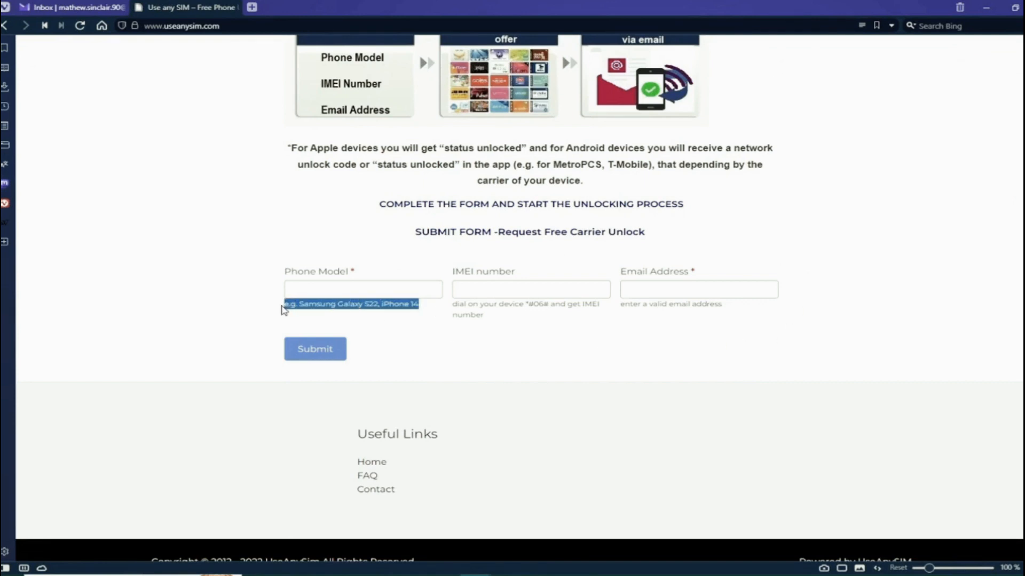
click(362, 289)
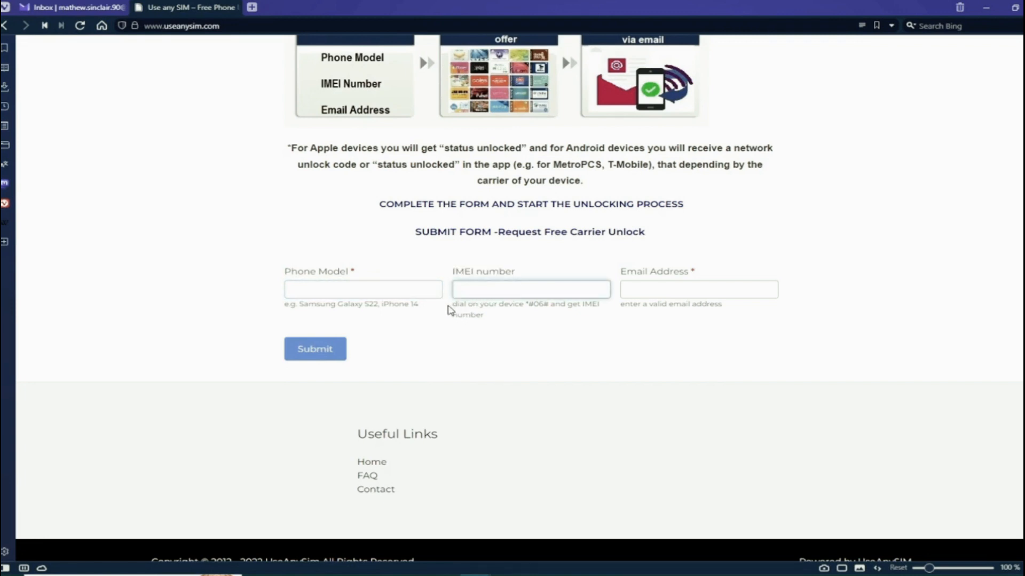
click(698, 288)
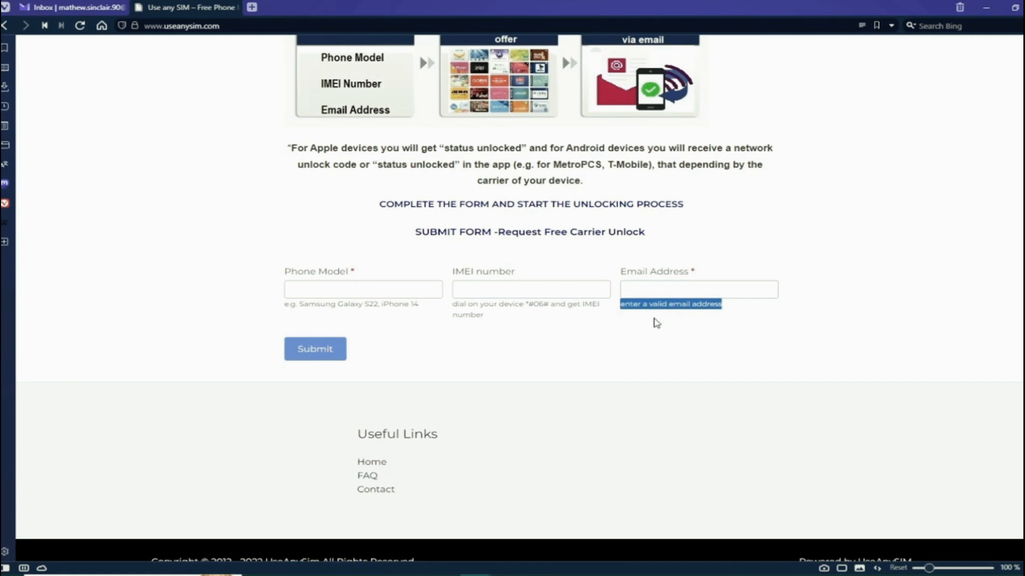
mouse_move(719, 320)
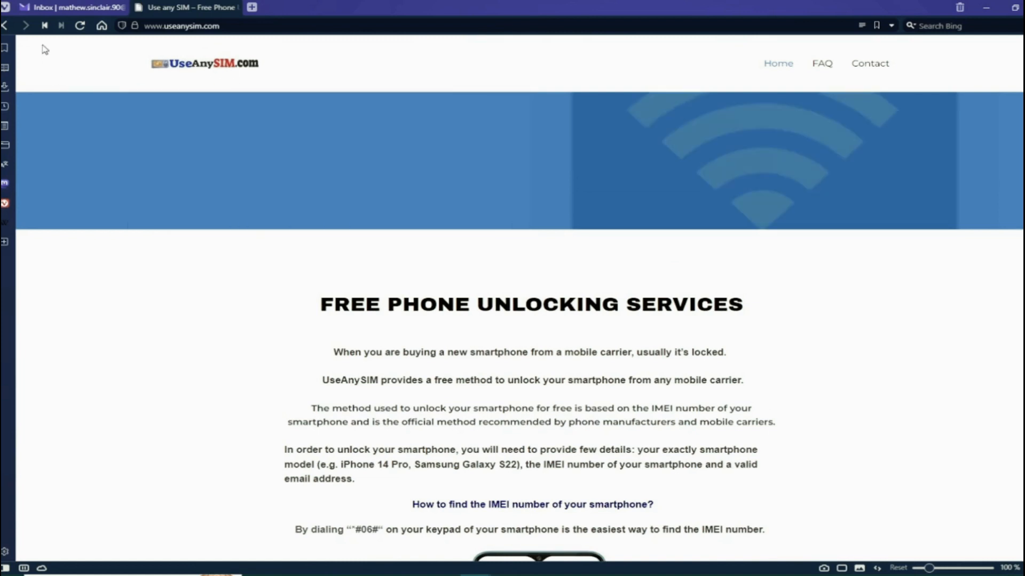
click(72, 7)
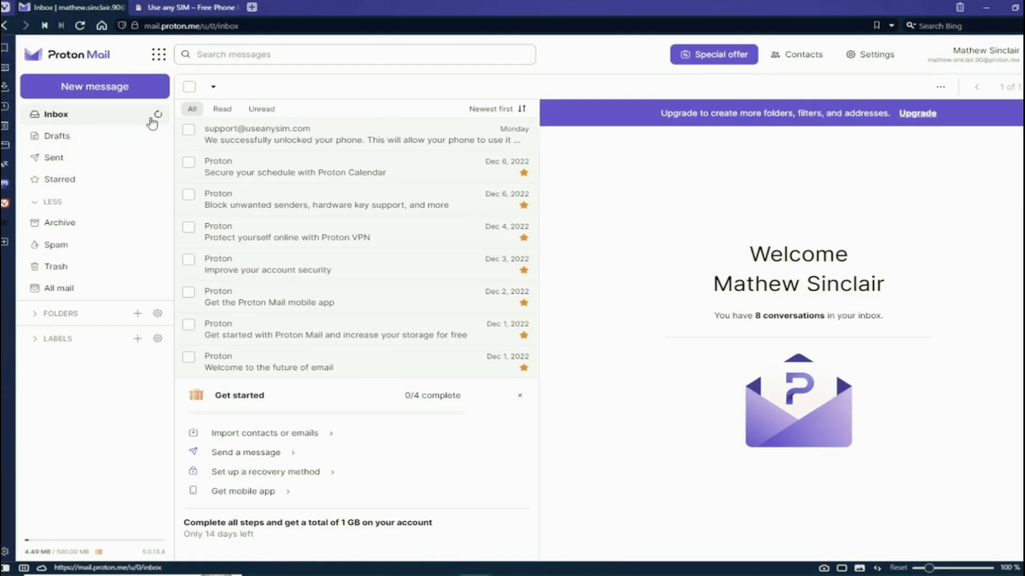
mouse_move(303, 140)
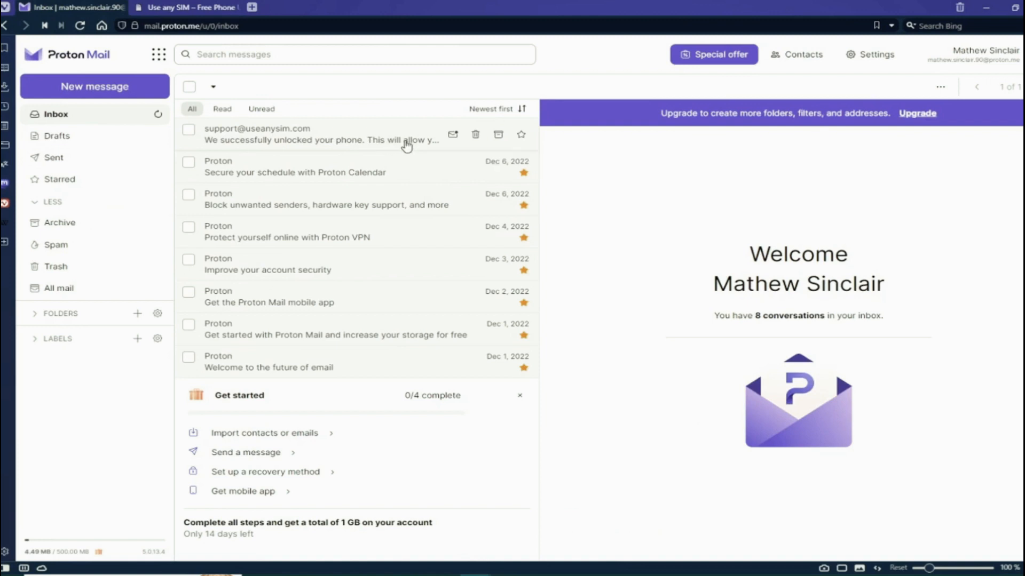
click(320, 134)
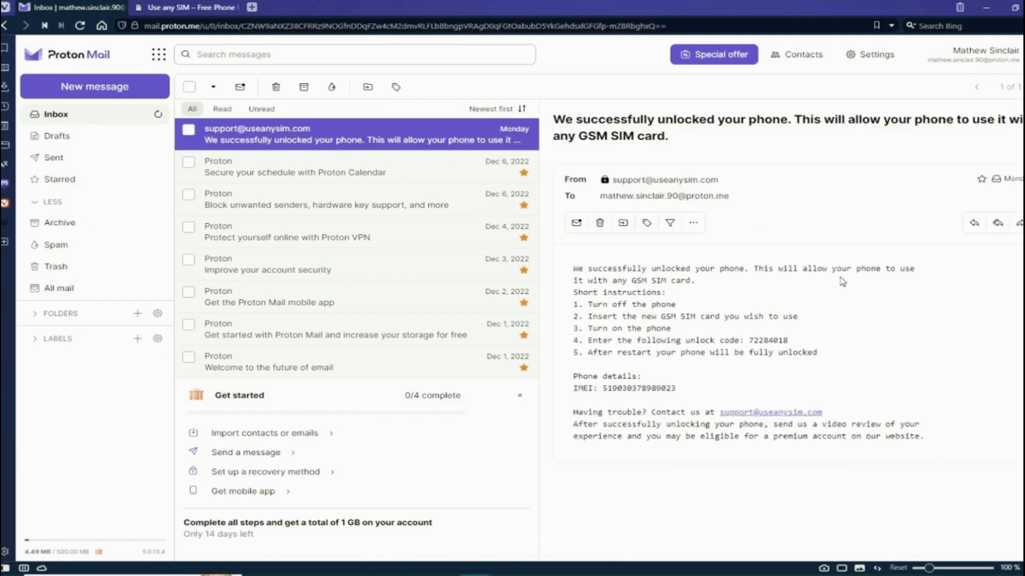
drag(574, 267, 914, 267)
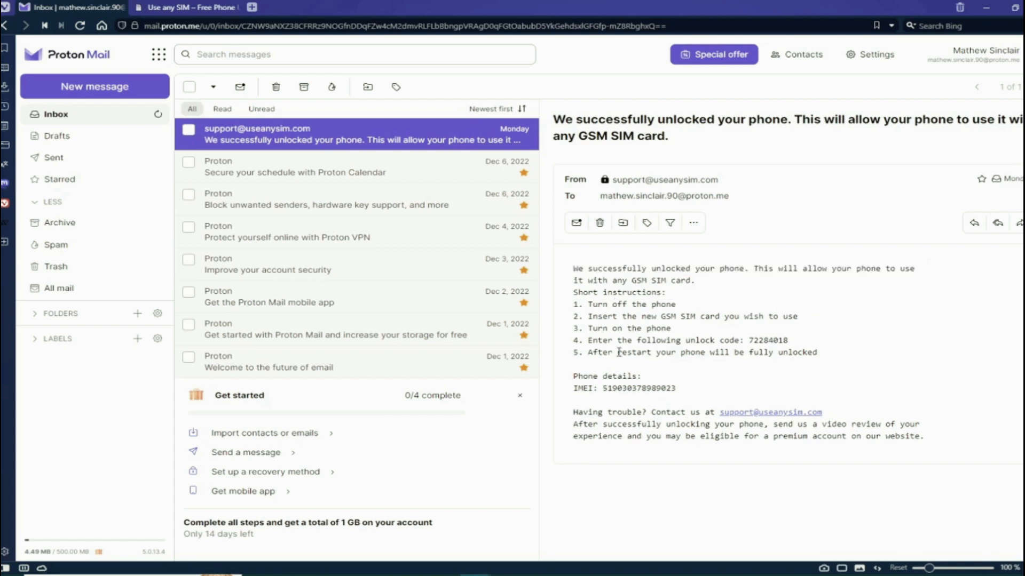
mouse_move(815, 344)
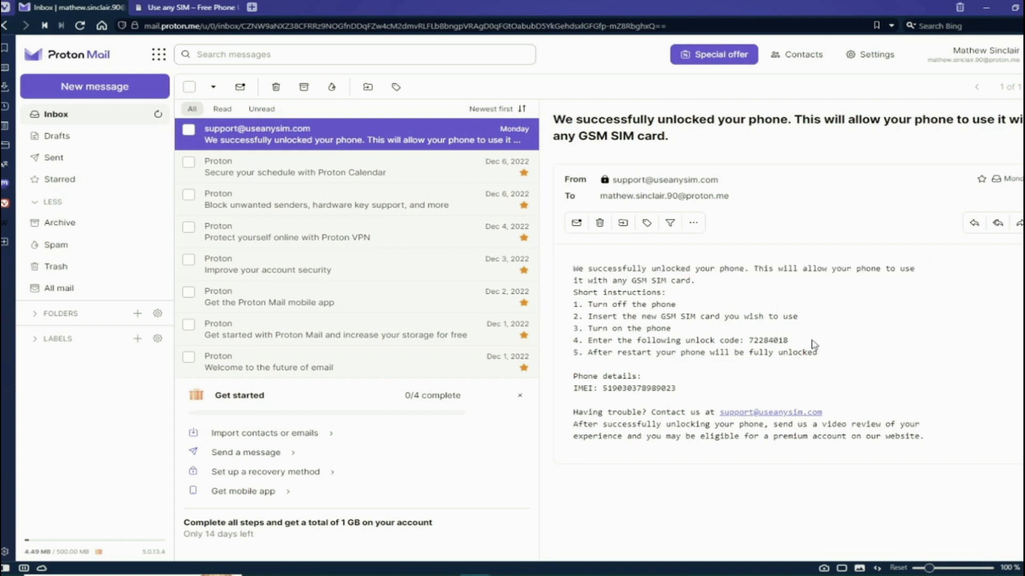
drag(687, 341, 788, 340)
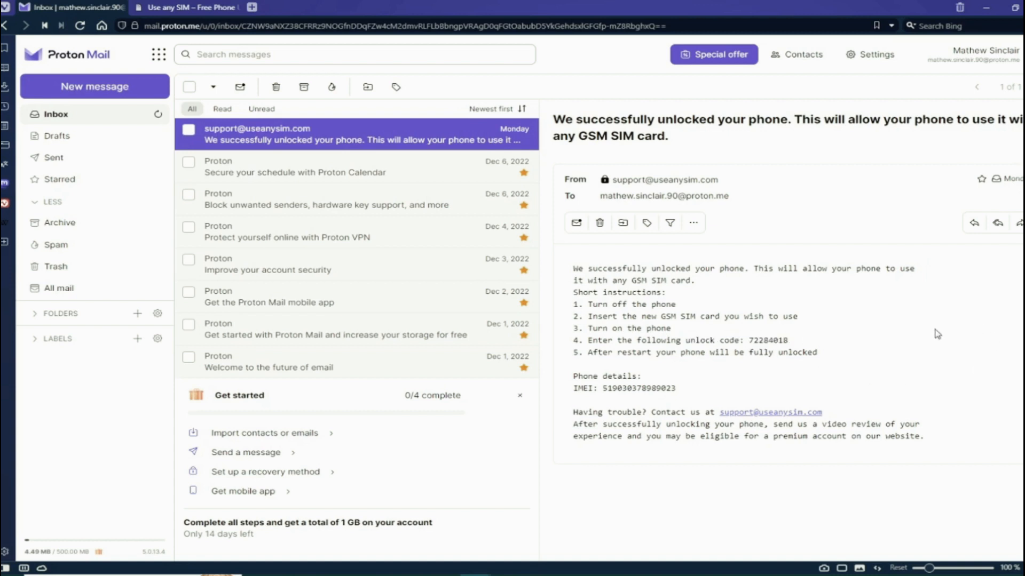
mouse_move(931, 335)
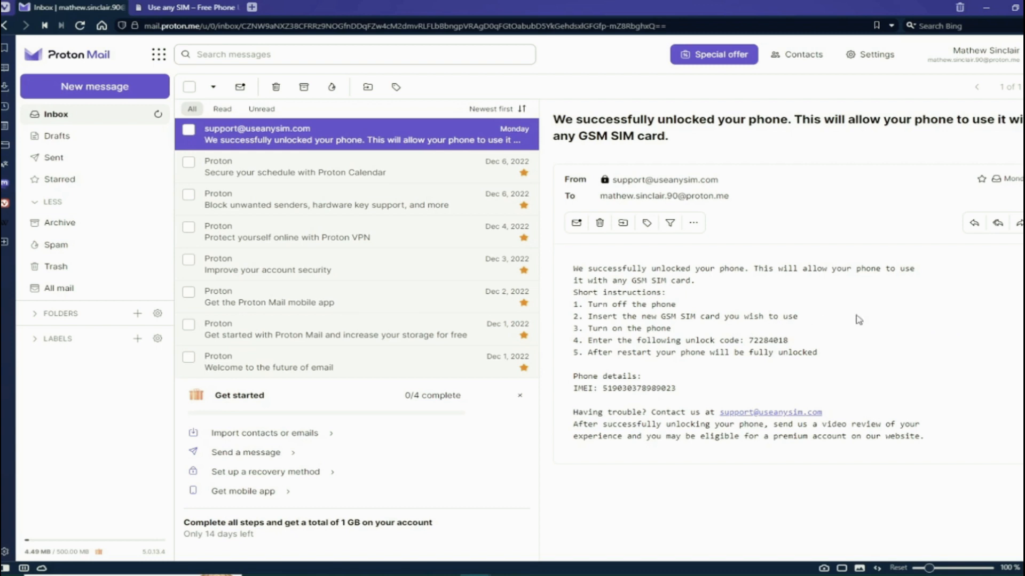
mouse_move(716, 288)
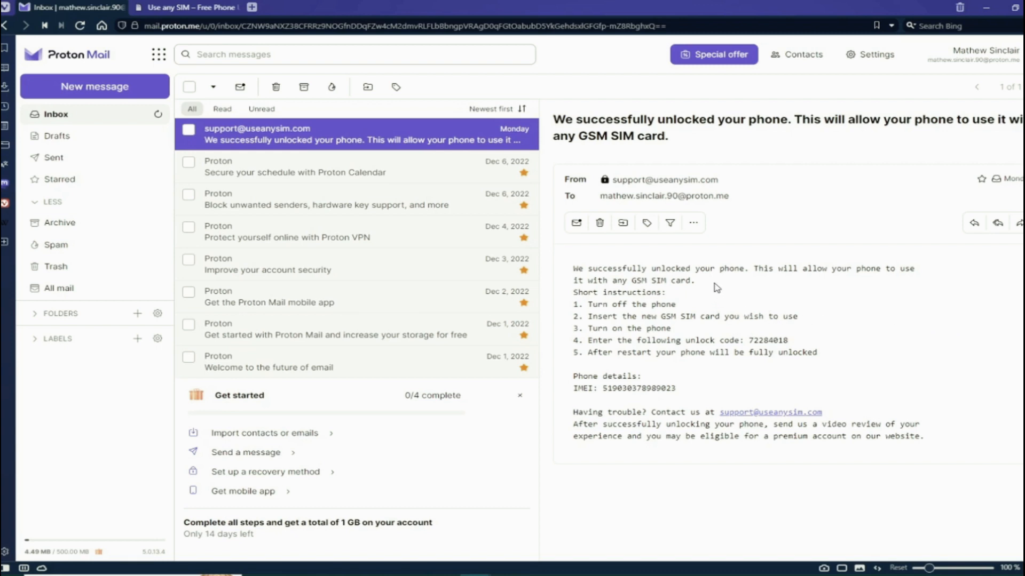